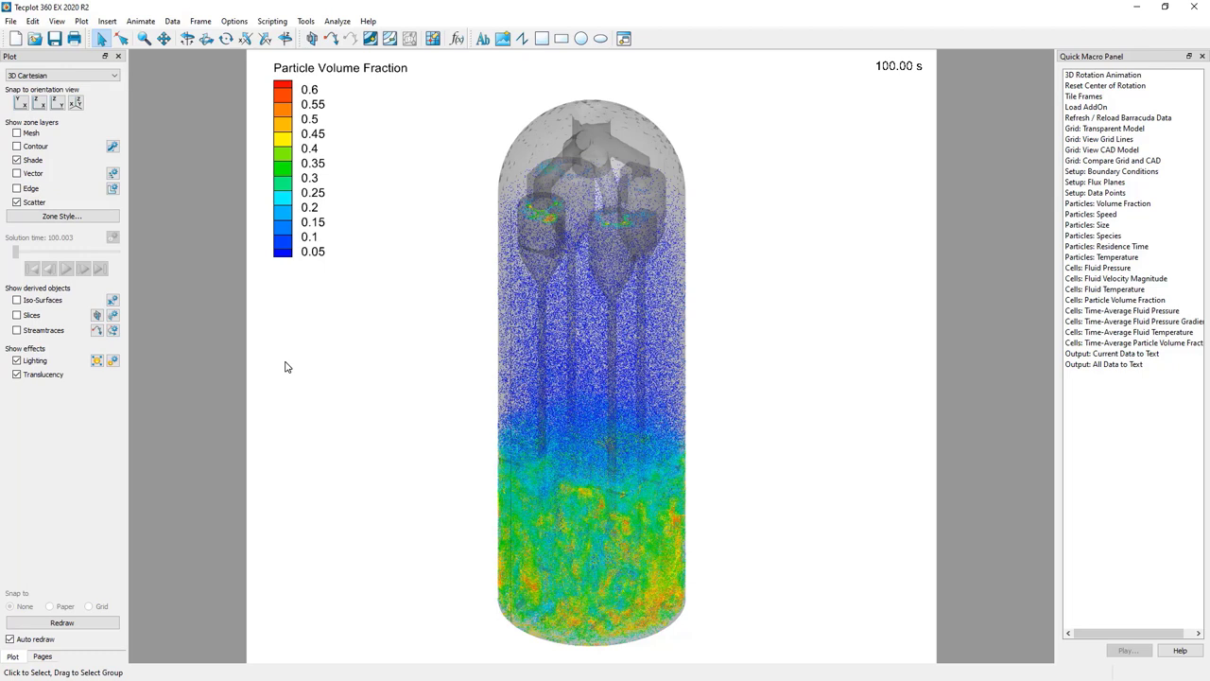
# - Configure a PNG export of all frames at the on-screen image width and confirm it
pyautogui.click(12, 20)
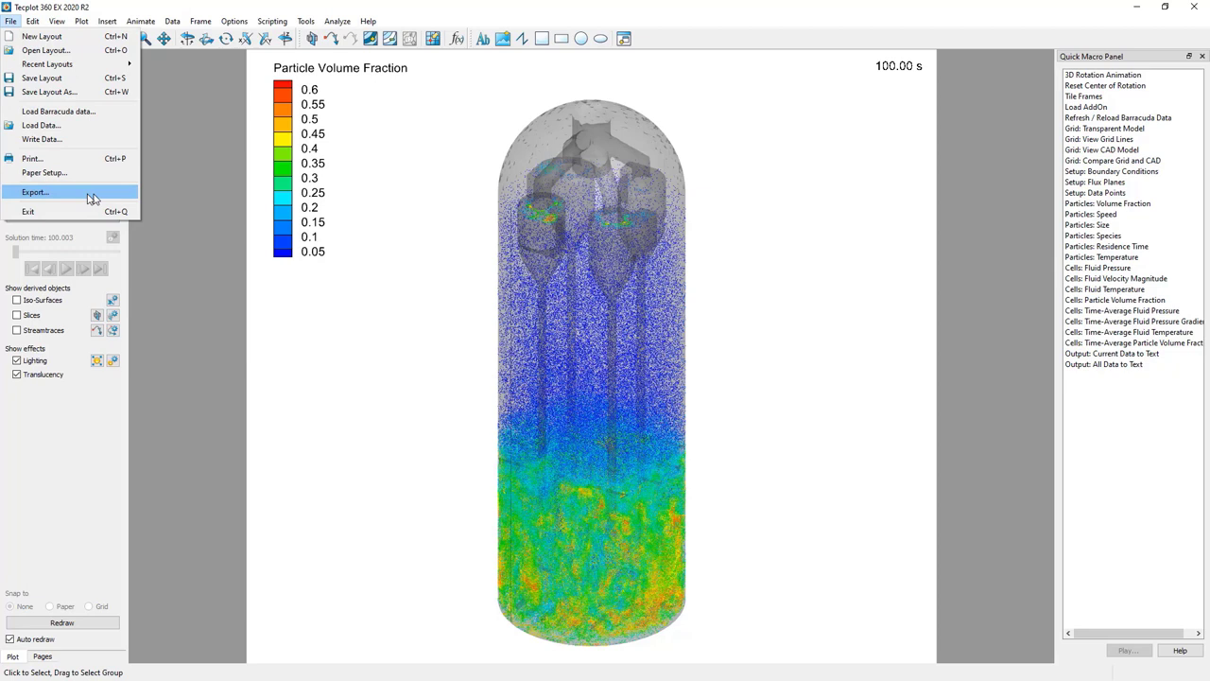
pyautogui.click(34, 193)
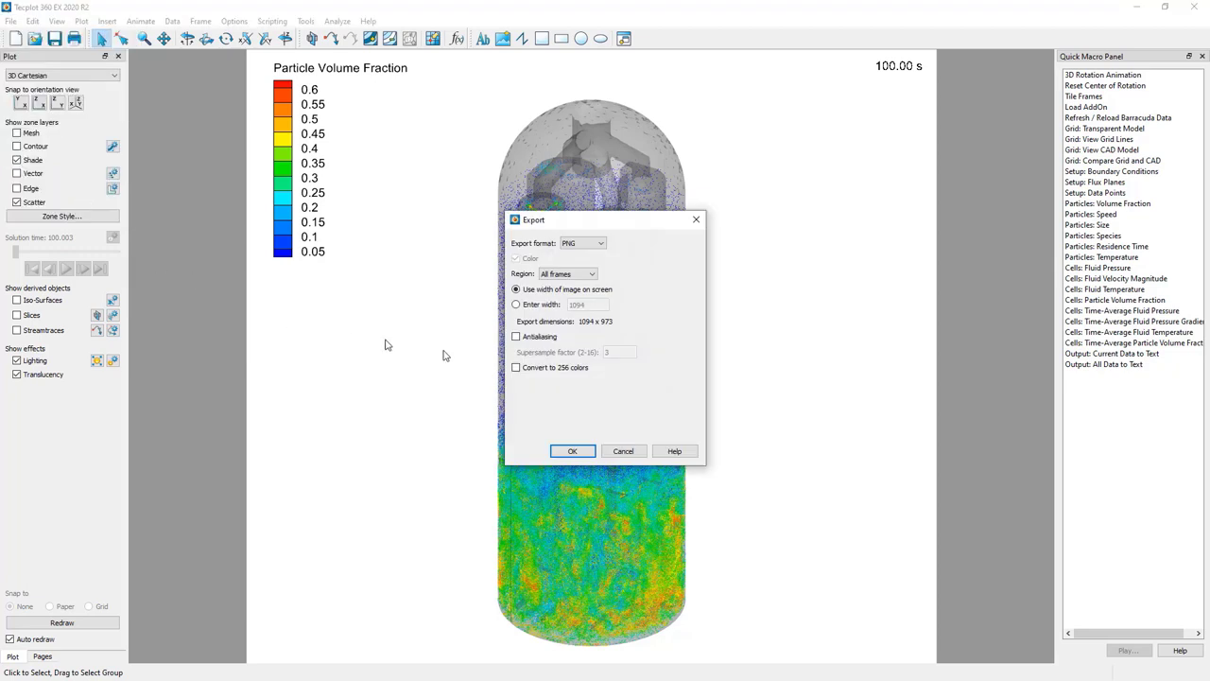
pyautogui.moveTo(651, 280)
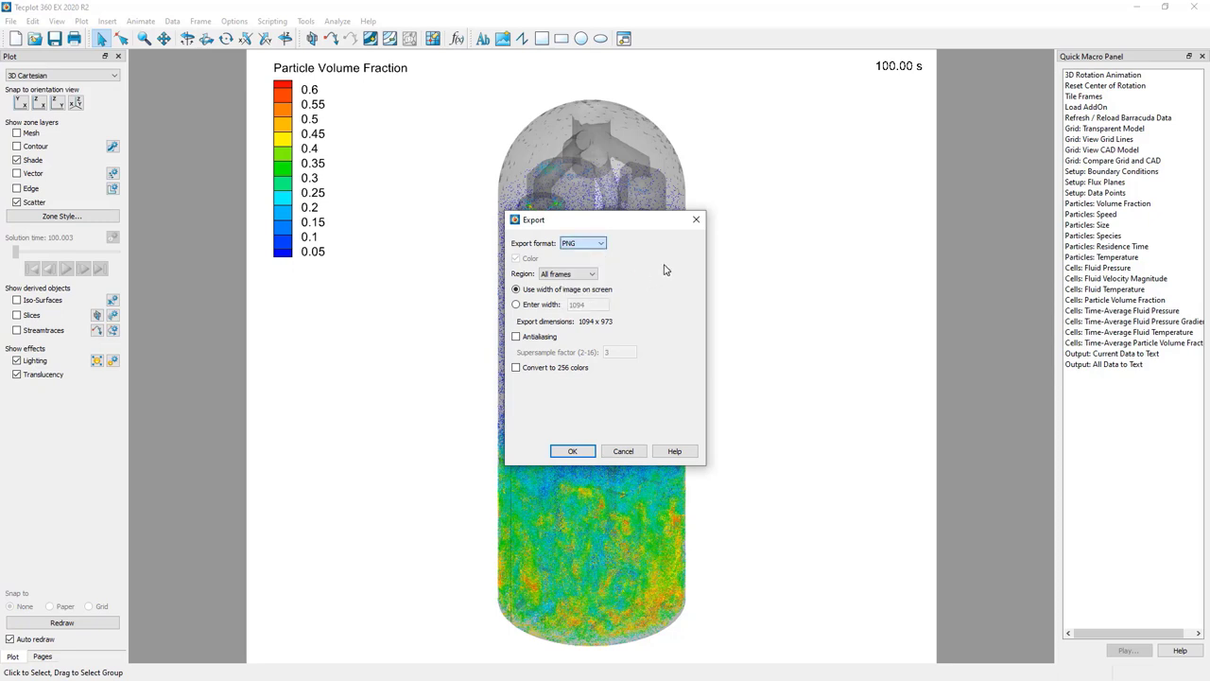
pyautogui.click(516, 303)
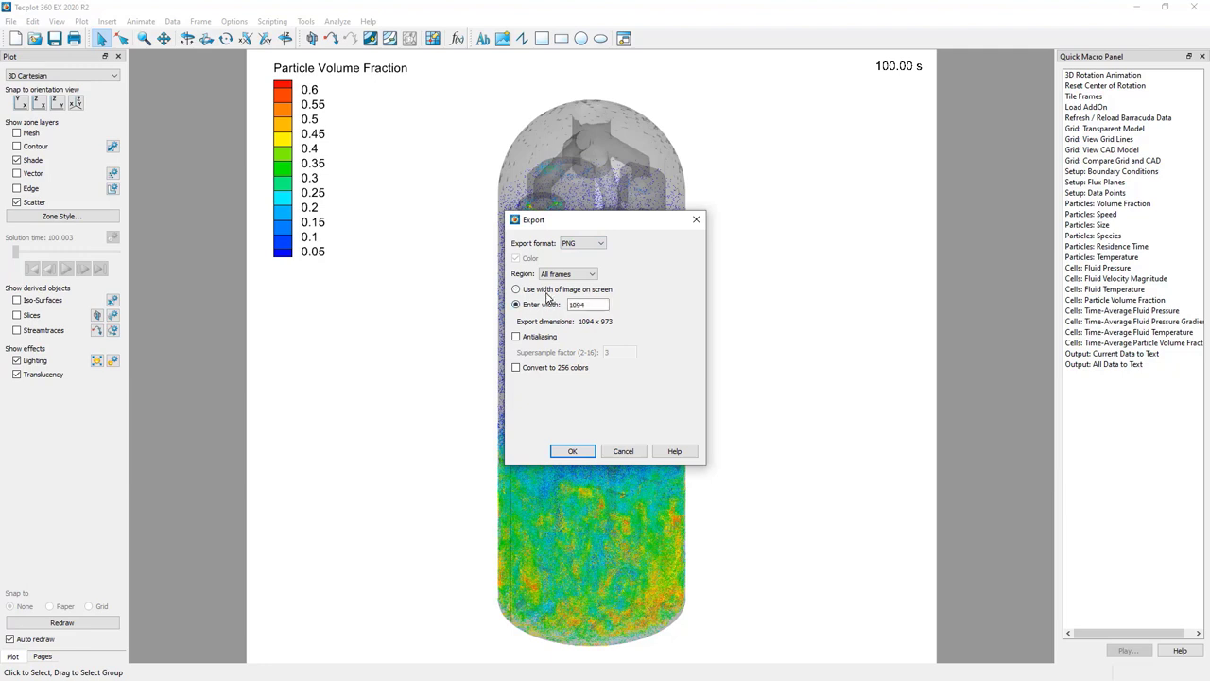
pyautogui.click(592, 272)
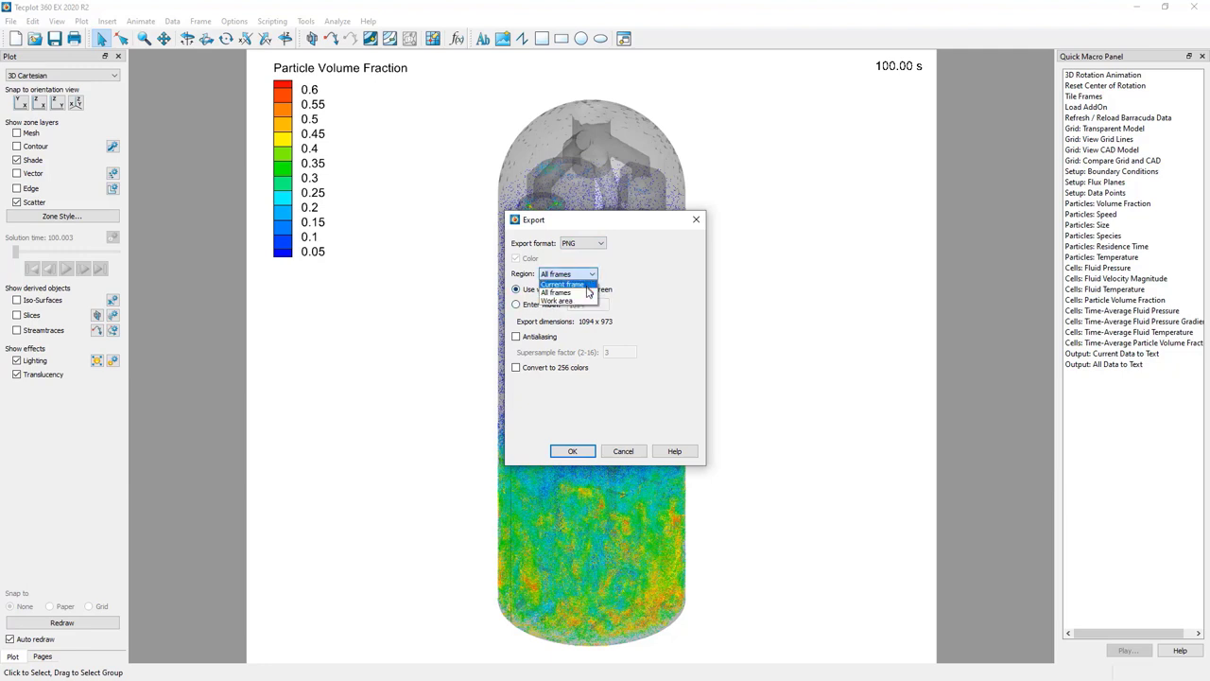
pyautogui.moveTo(557, 291)
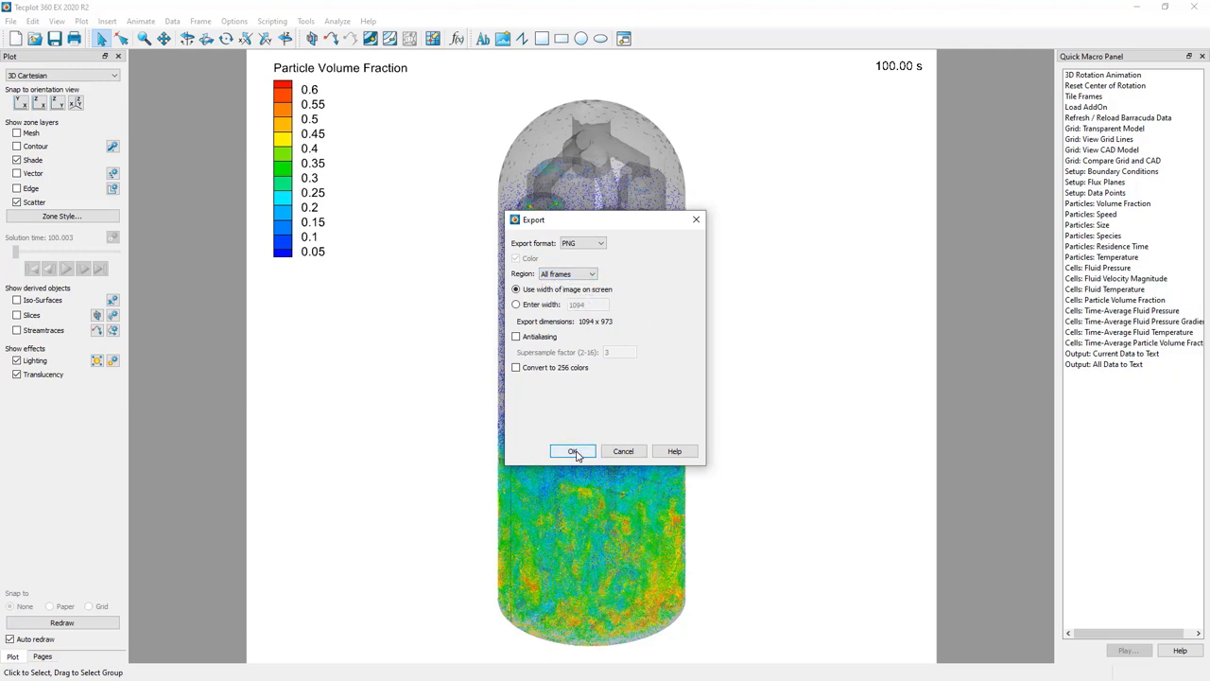
pyautogui.click(571, 450)
pyautogui.write('1.png')
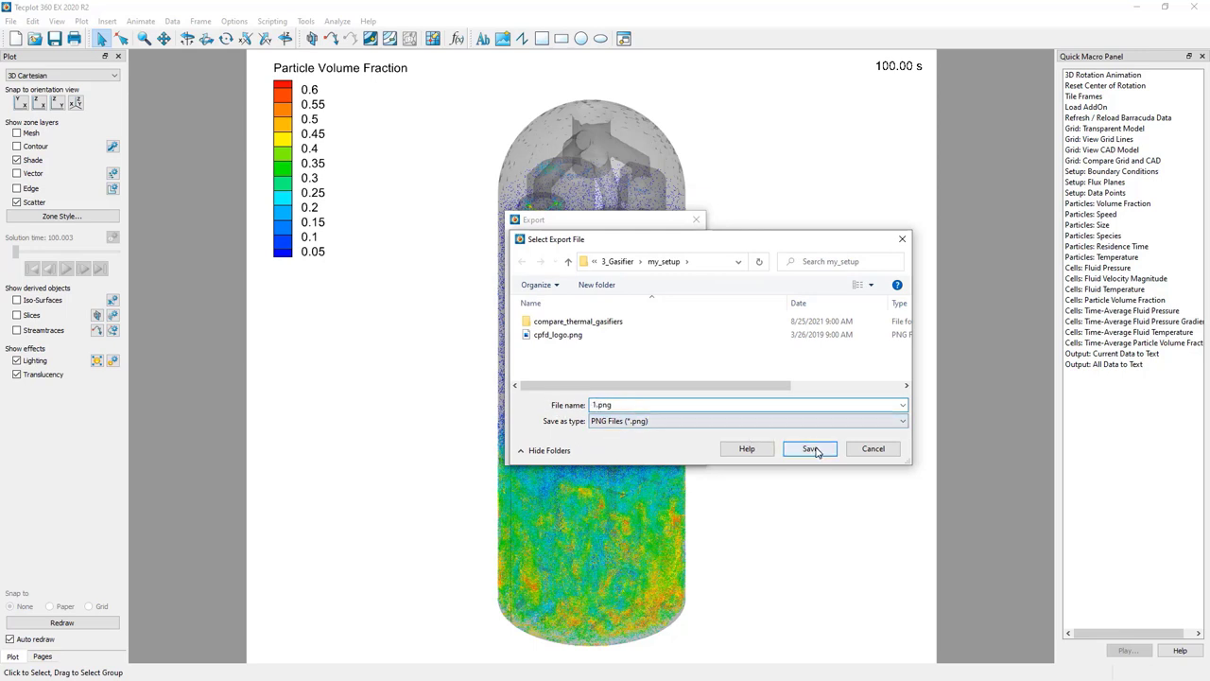
# - Save the snapshot as 1.png in the my_setup folder
pyautogui.click(809, 448)
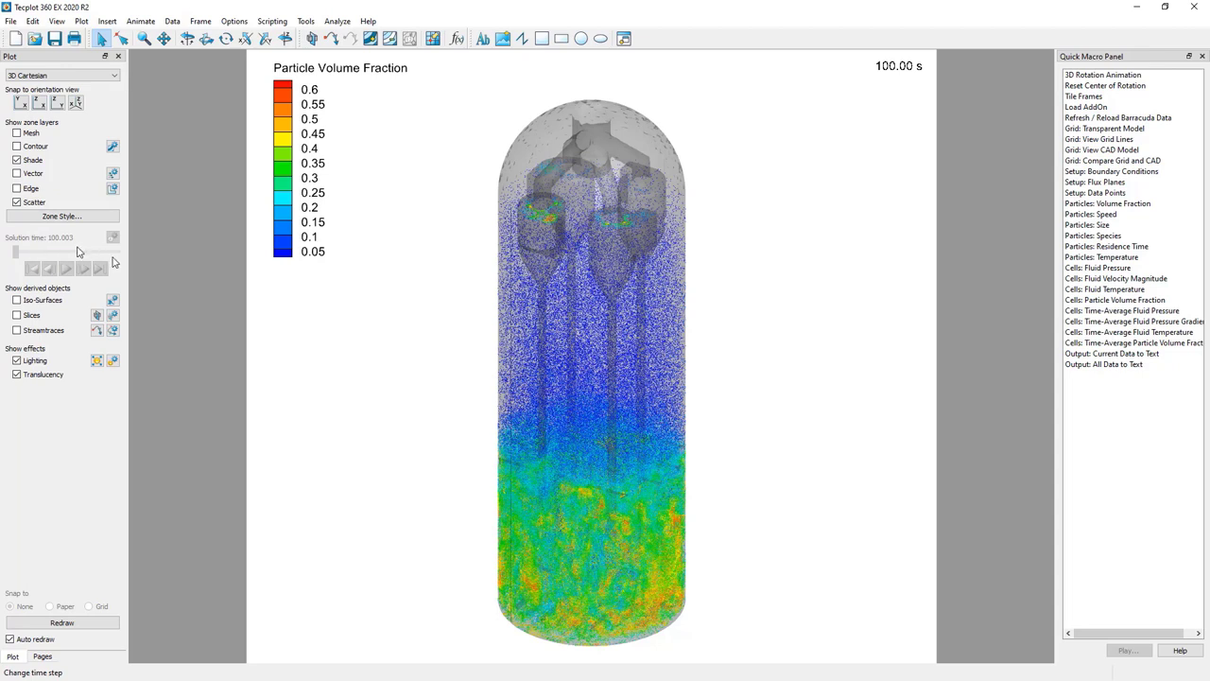
pyautogui.moveTo(882, 89)
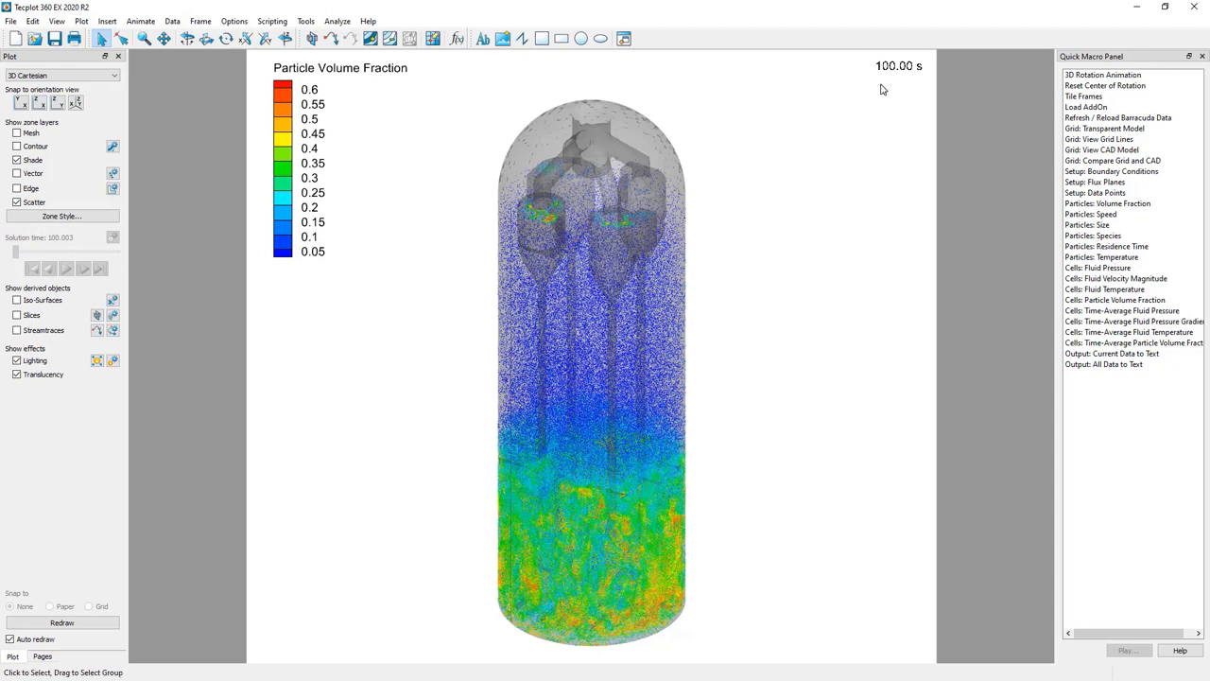
pyautogui.moveTo(370, 276)
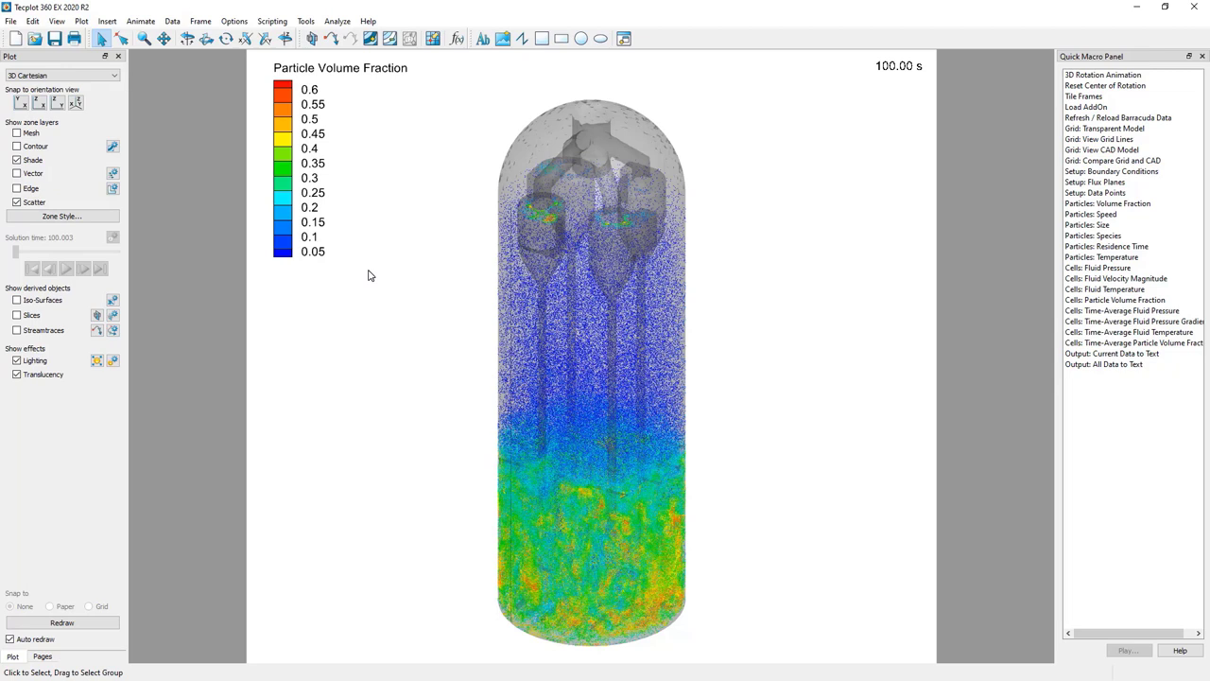
pyautogui.click(11, 21)
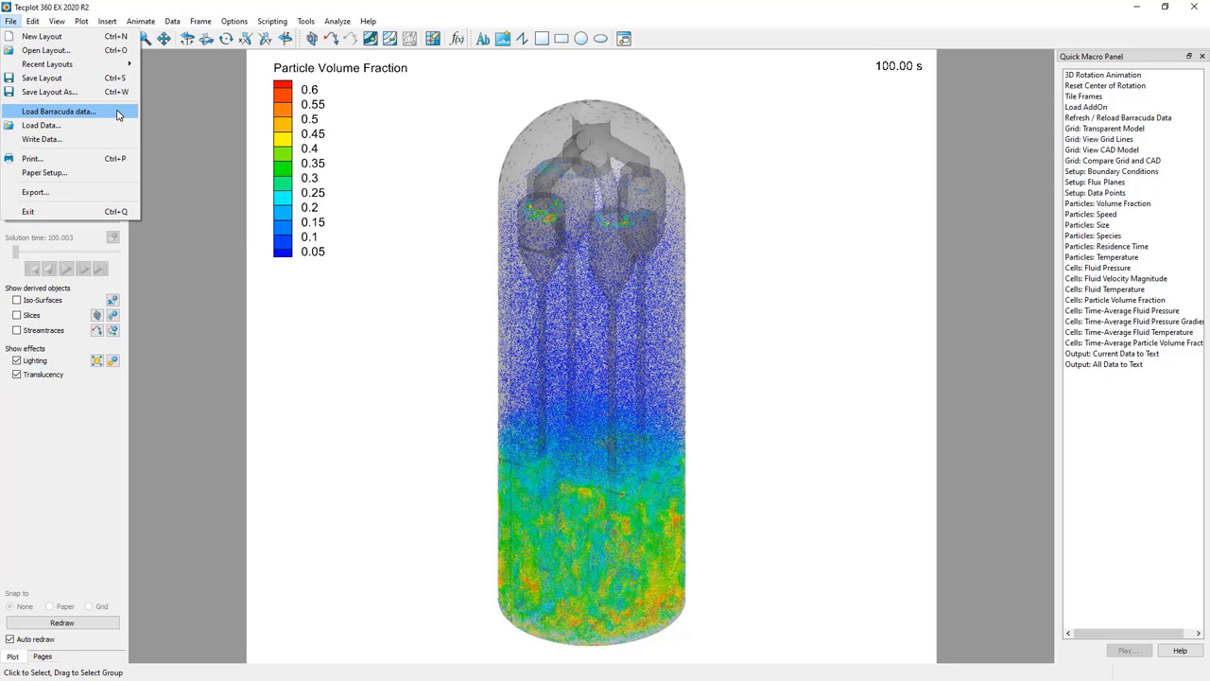
# - Reload the Barracuda gasifier data with Tecplot Files to Load set to All, accepting the warning
pyautogui.click(57, 109)
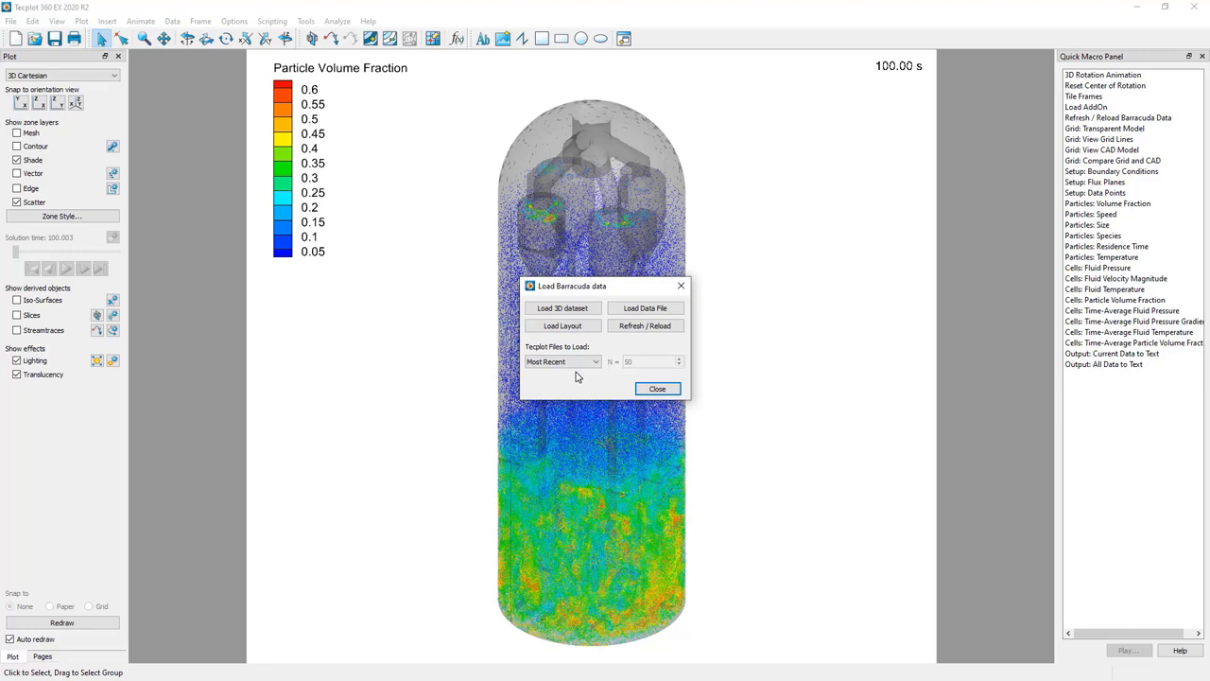
pyautogui.click(561, 361)
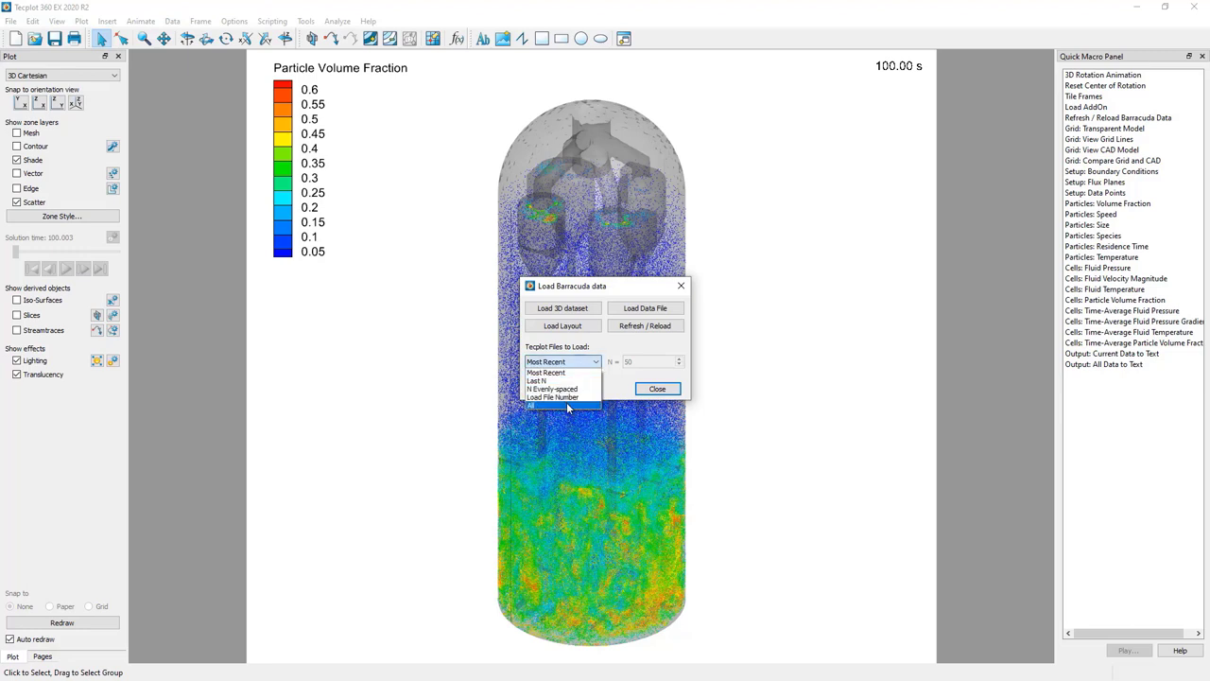
pyautogui.click(552, 405)
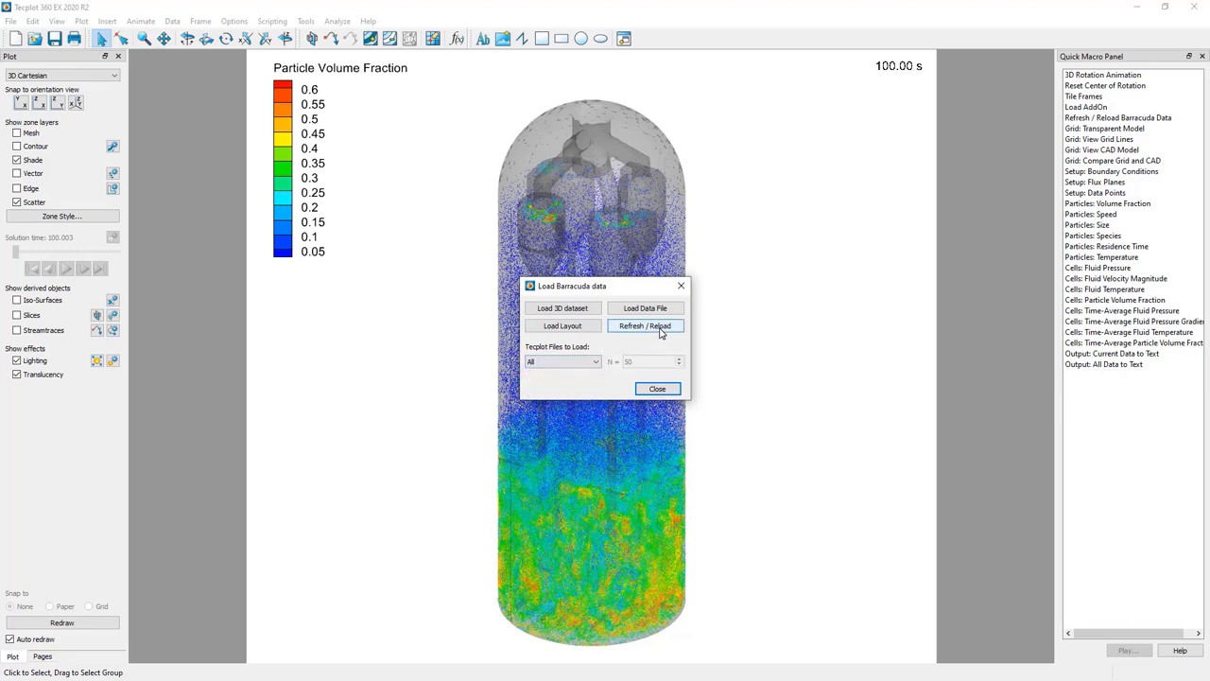
pyautogui.click(647, 325)
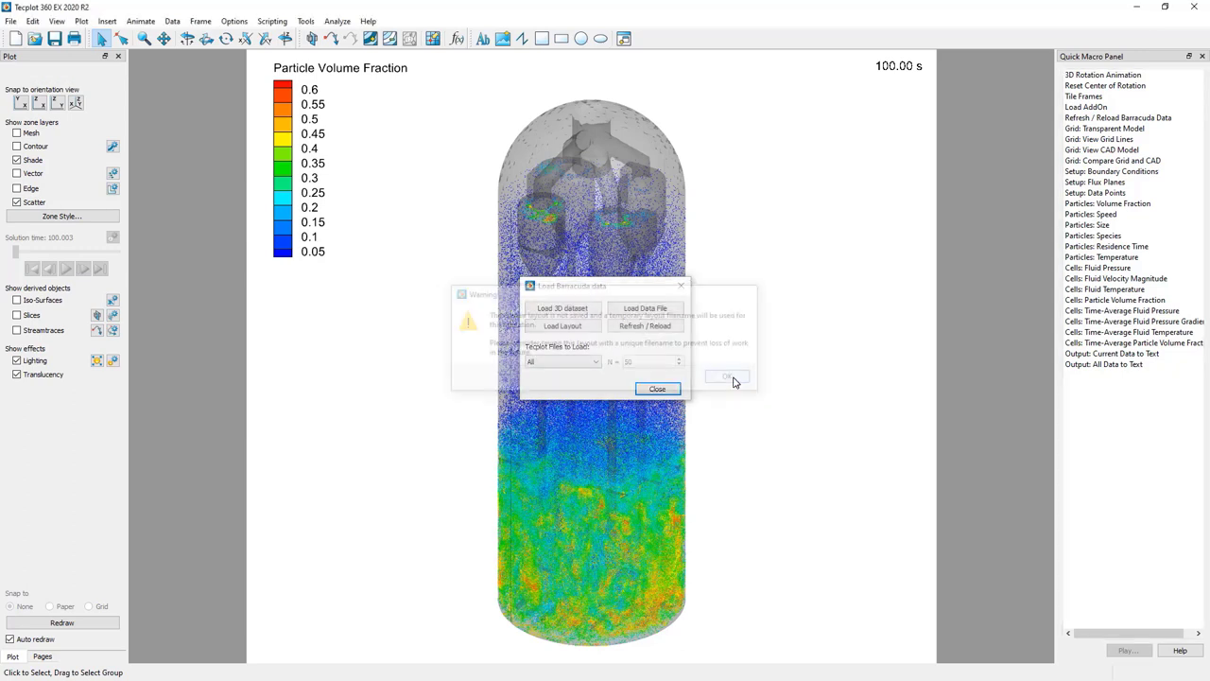
pyautogui.click(727, 376)
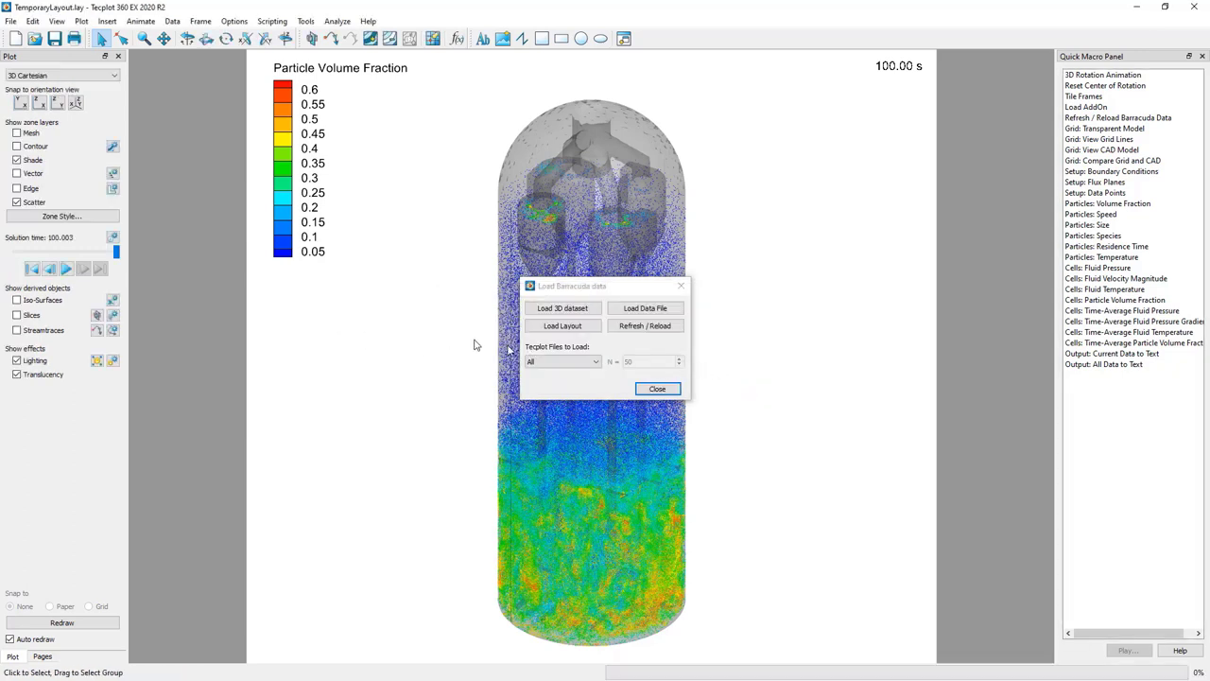
# - Play the particle volume fraction plot from 0 s through every solution time to 100 s
pyautogui.click(658, 390)
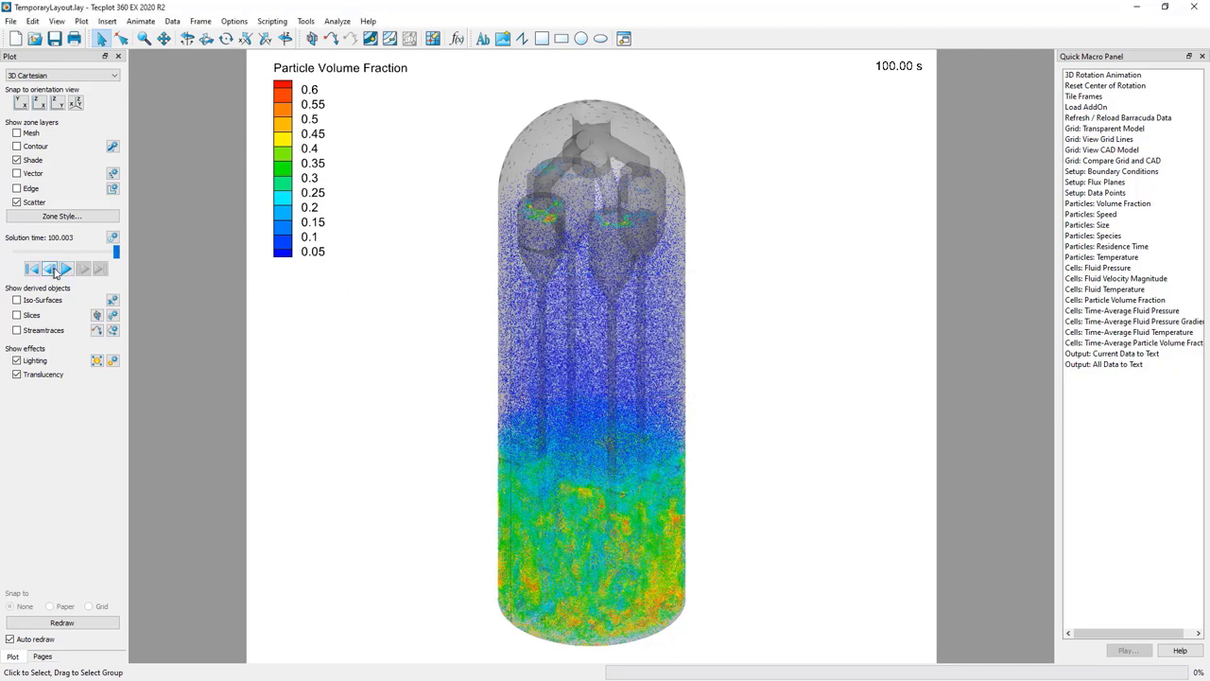
pyautogui.click(49, 269)
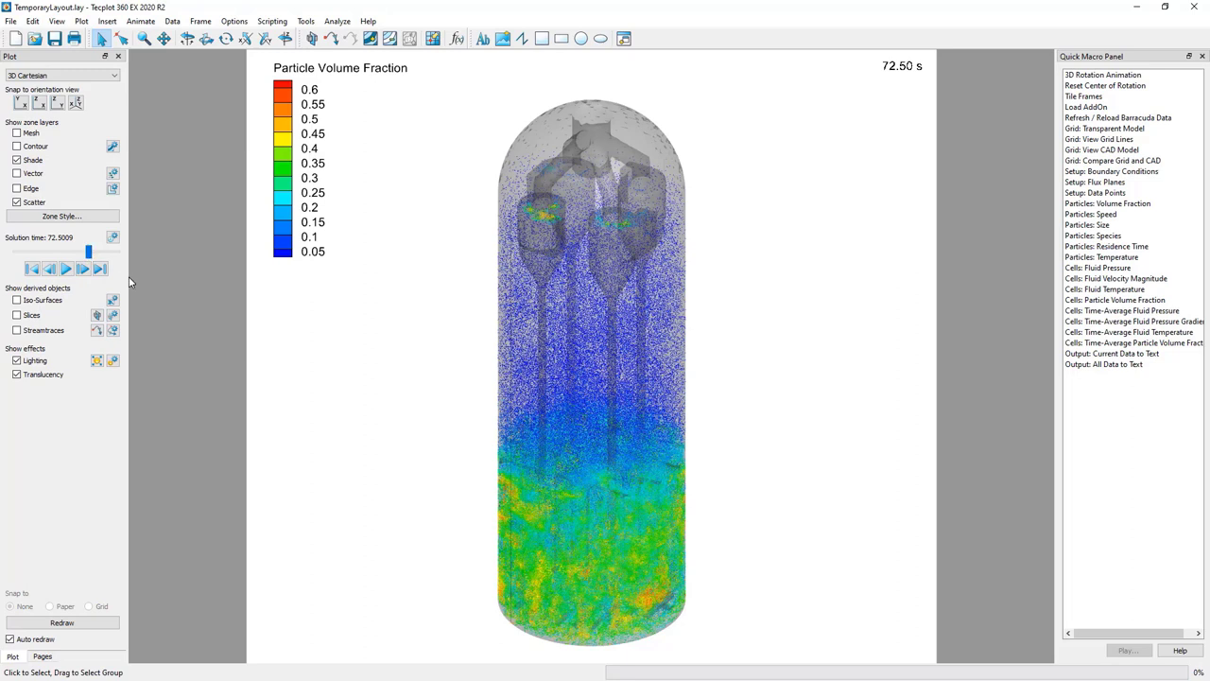
pyautogui.click(68, 269)
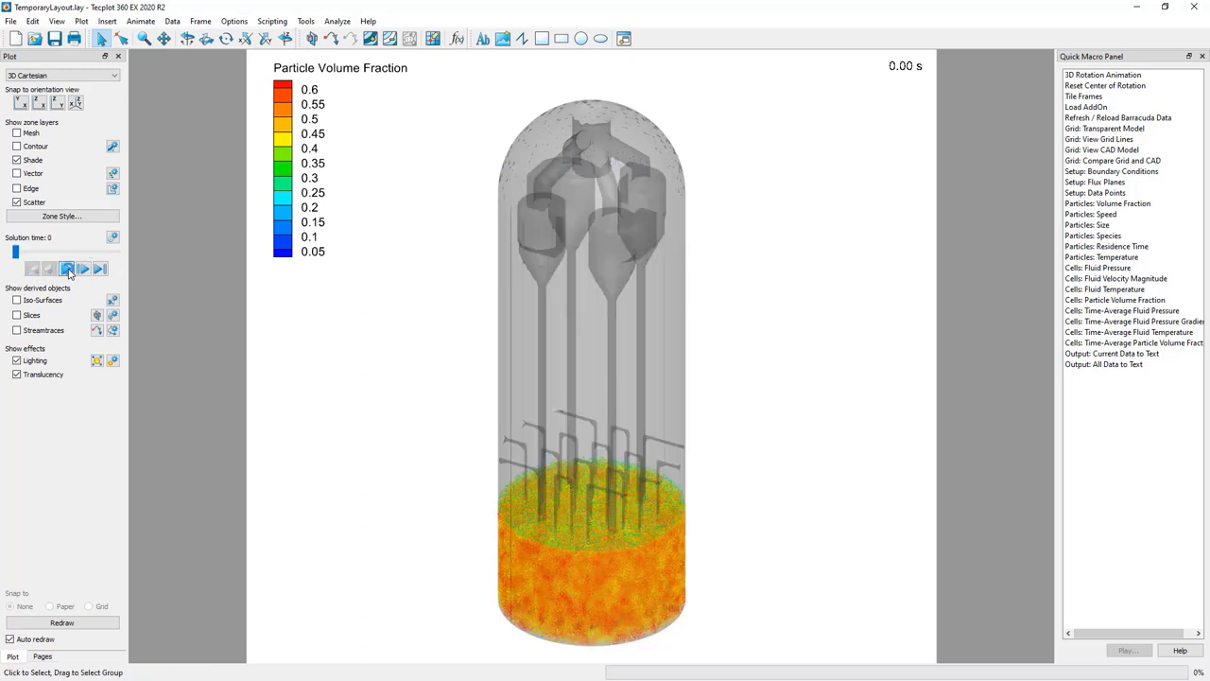
pyautogui.click(64, 268)
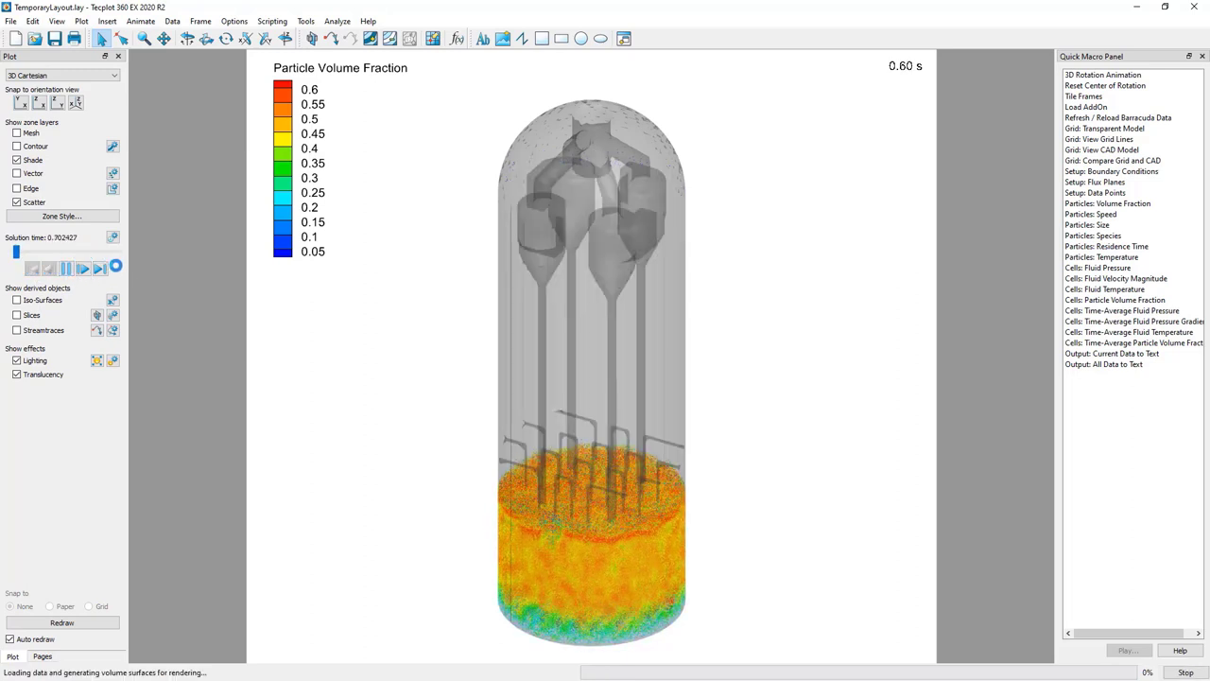
pyautogui.click(83, 268)
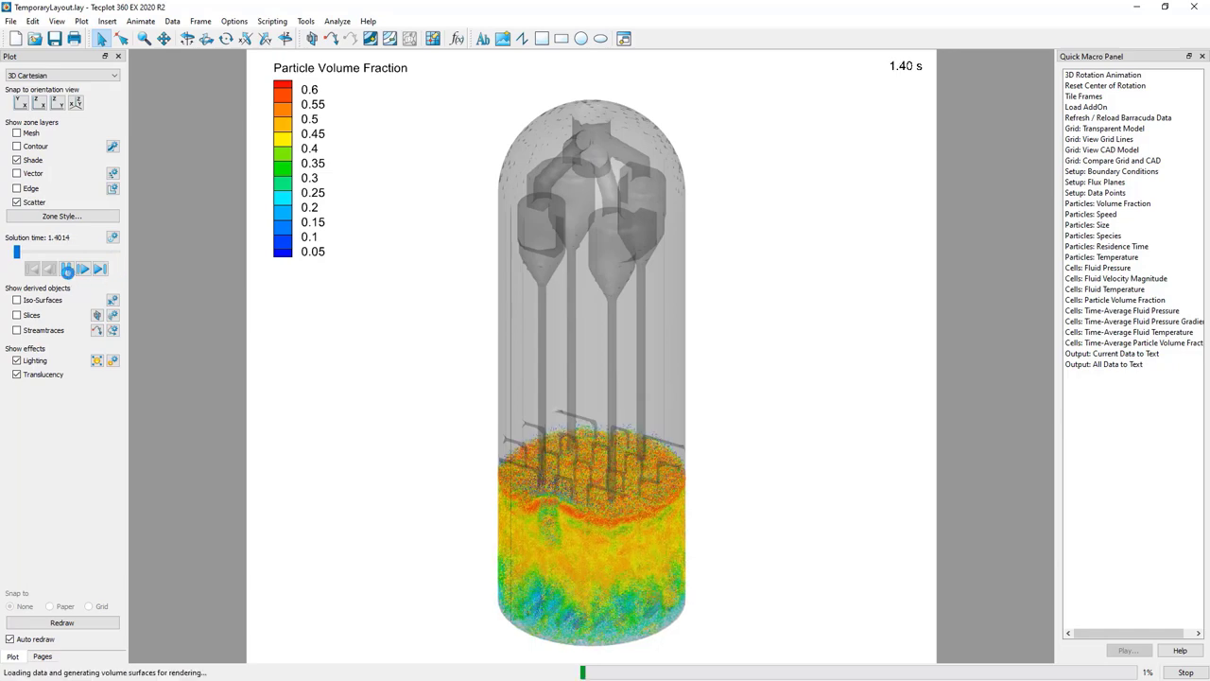
pyautogui.click(99, 268)
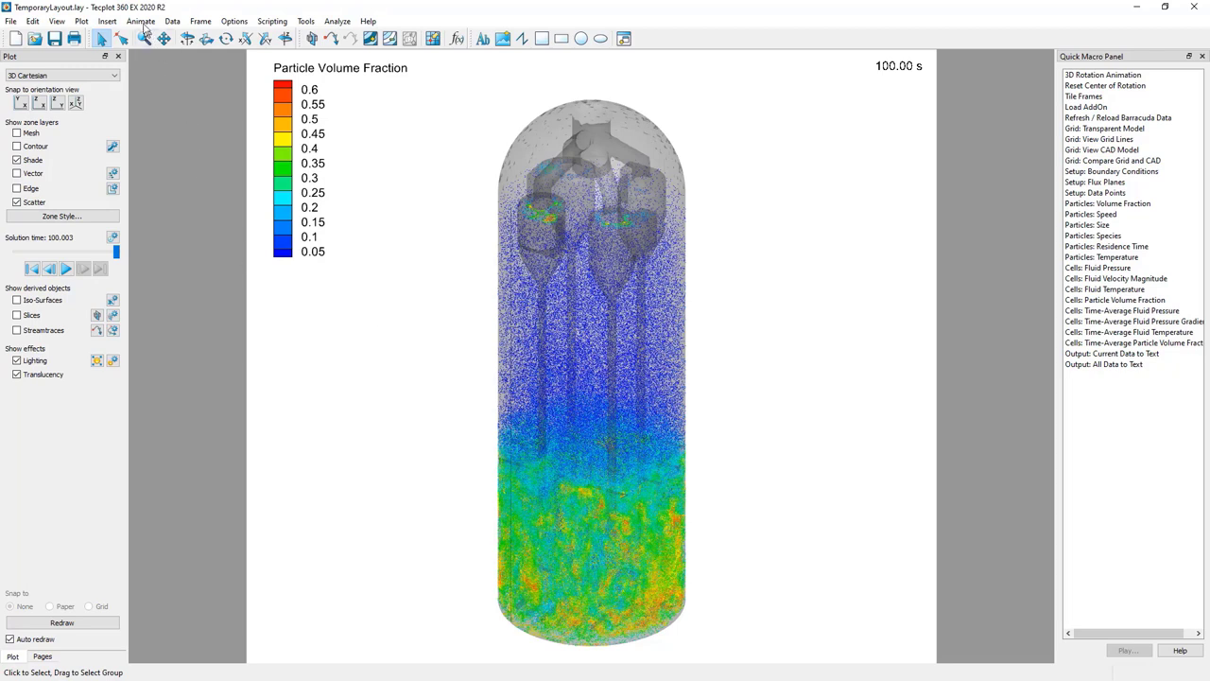
# - Show the time animation details spanning 0 to 100.003 s over 1001 steps
pyautogui.click(140, 20)
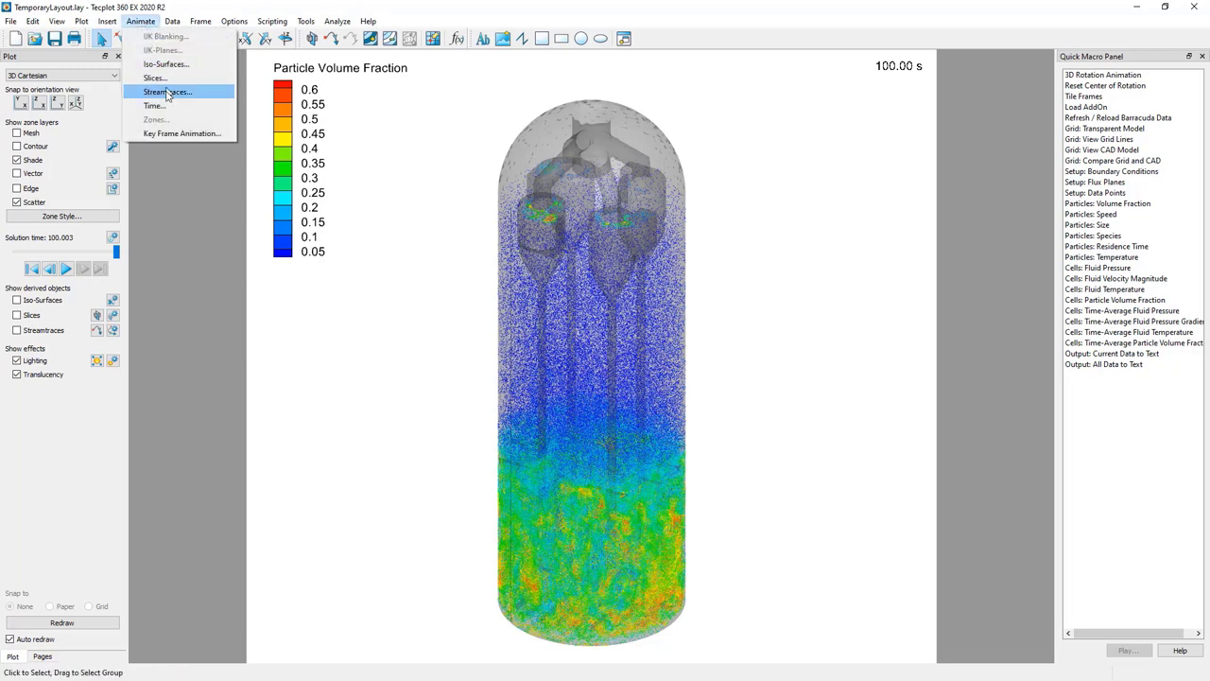
pyautogui.click(155, 106)
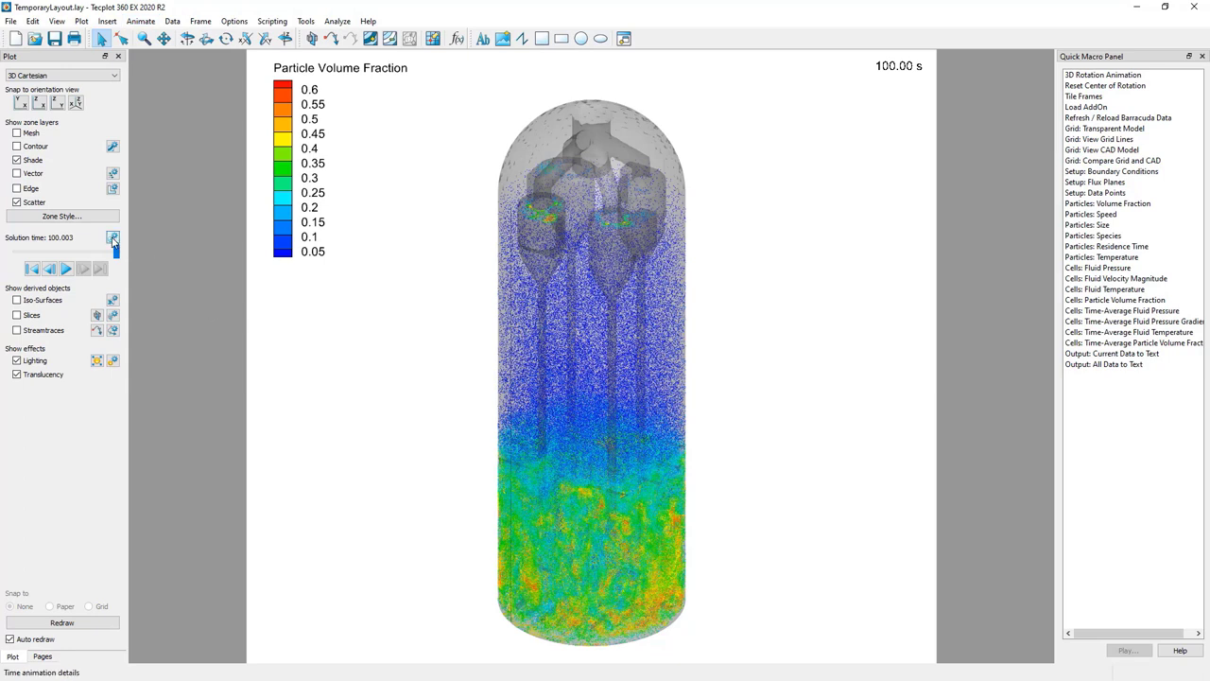
pyautogui.moveTo(114, 238)
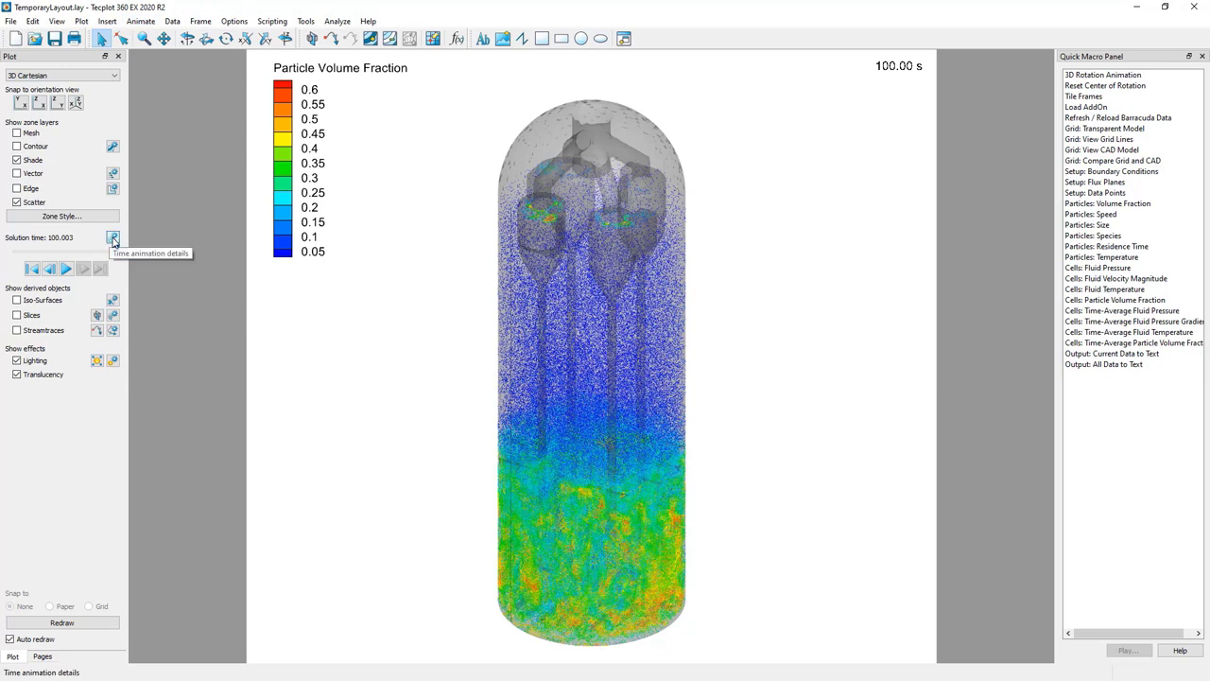
pyautogui.click(113, 239)
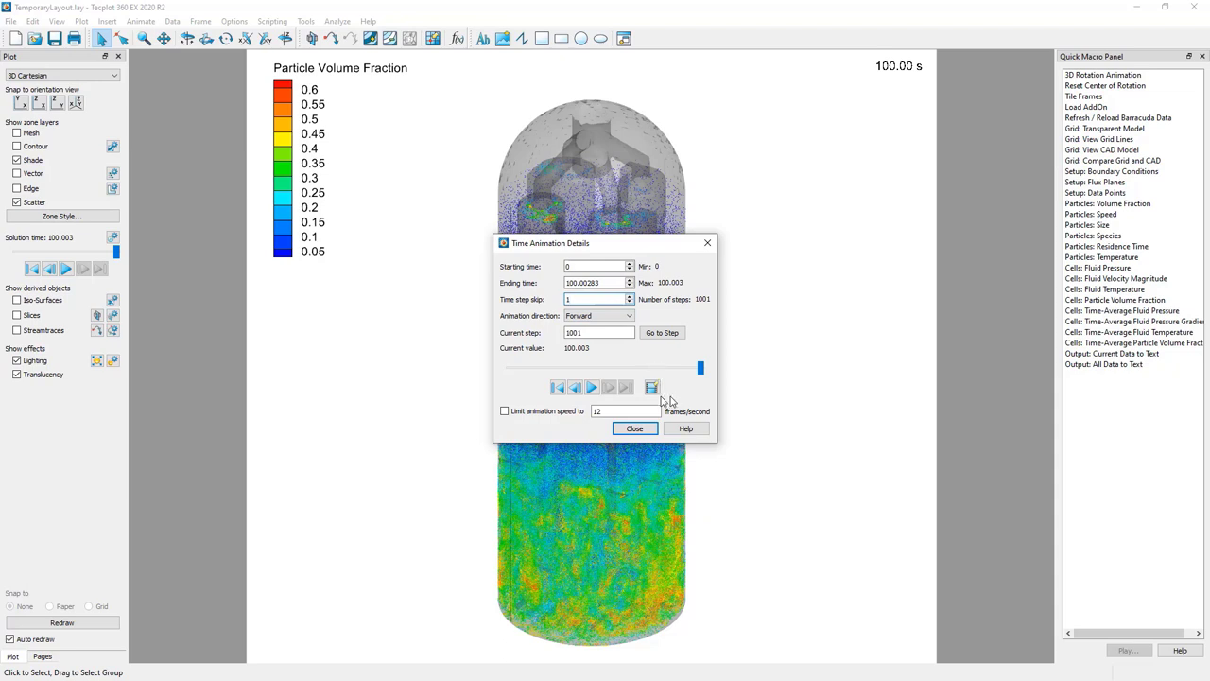
pyautogui.moveTo(650, 388)
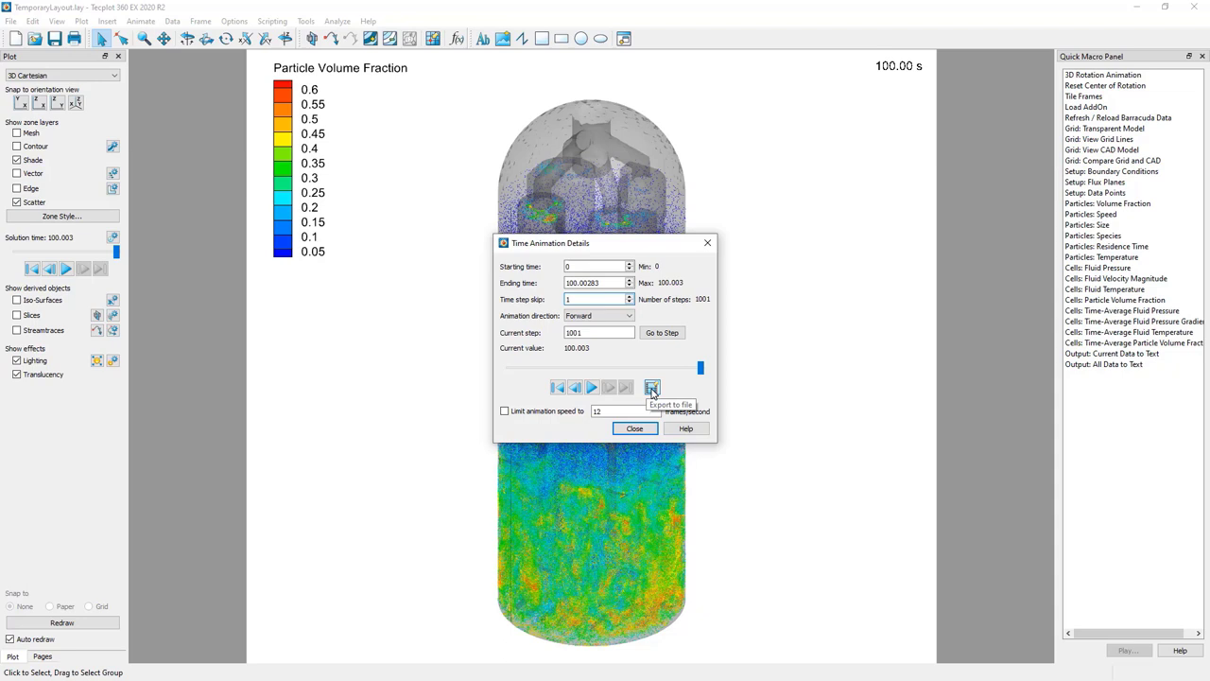
# - Start a time animation export in MPEG-4 format over All Frames at on-screen width
pyautogui.click(651, 387)
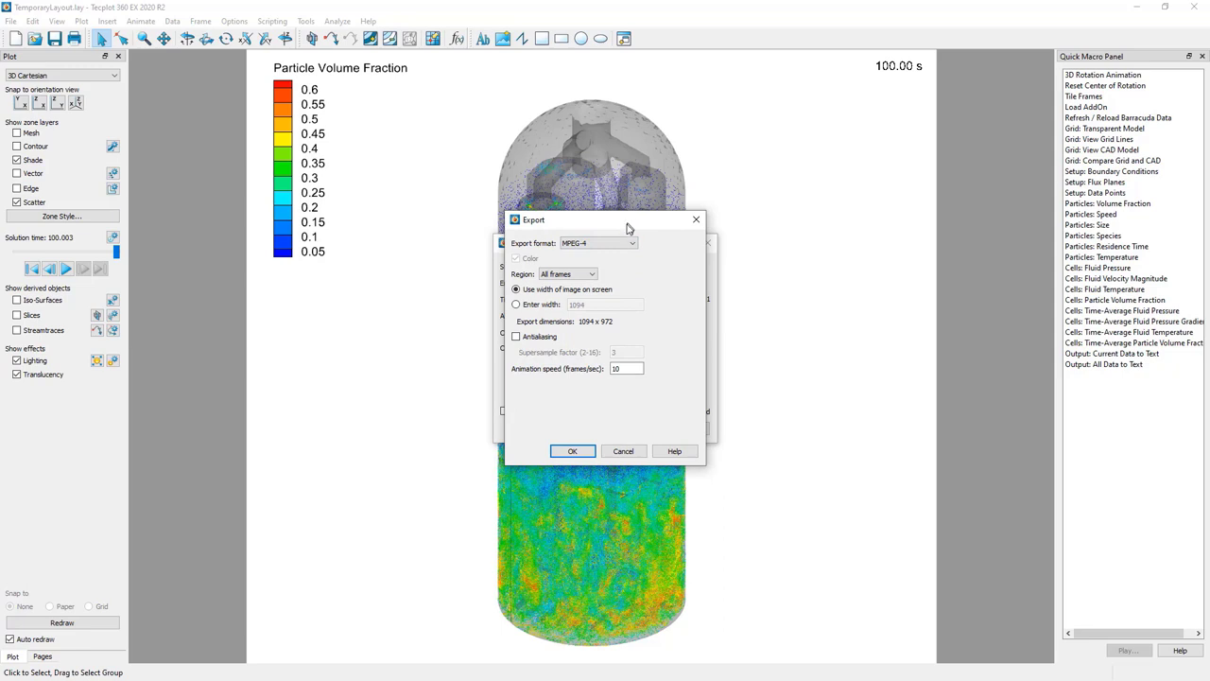
pyautogui.click(631, 242)
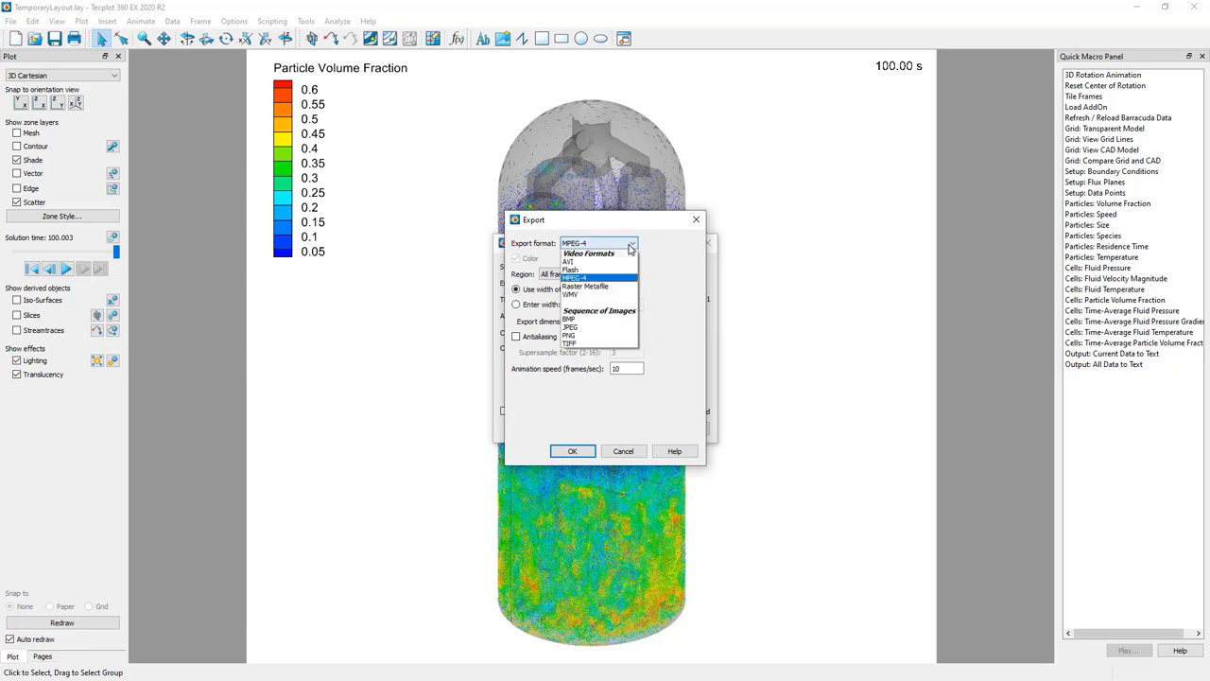
pyautogui.moveTo(590, 269)
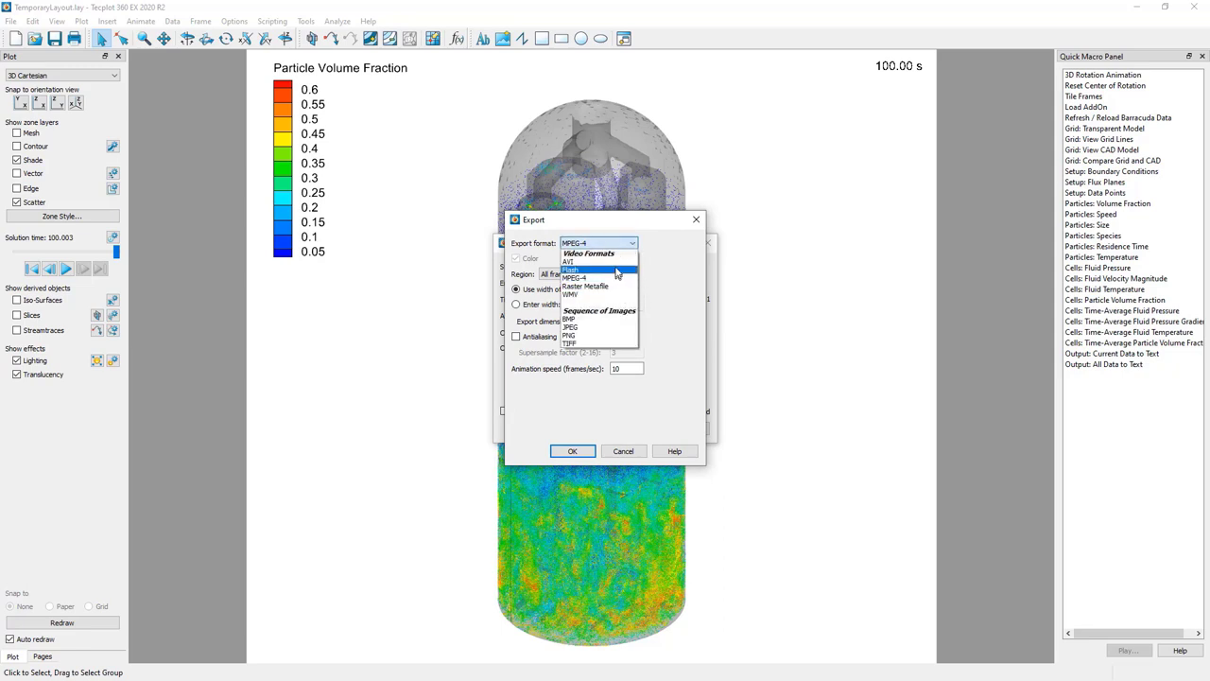
pyautogui.moveTo(609, 339)
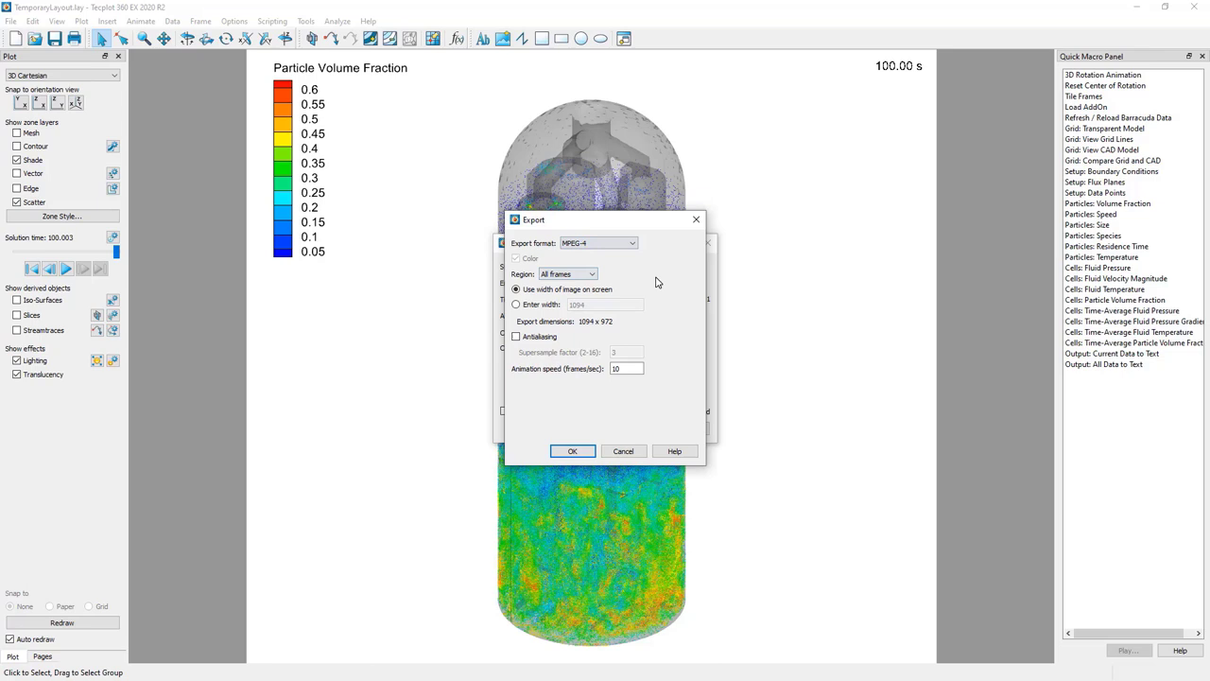
pyautogui.click(592, 273)
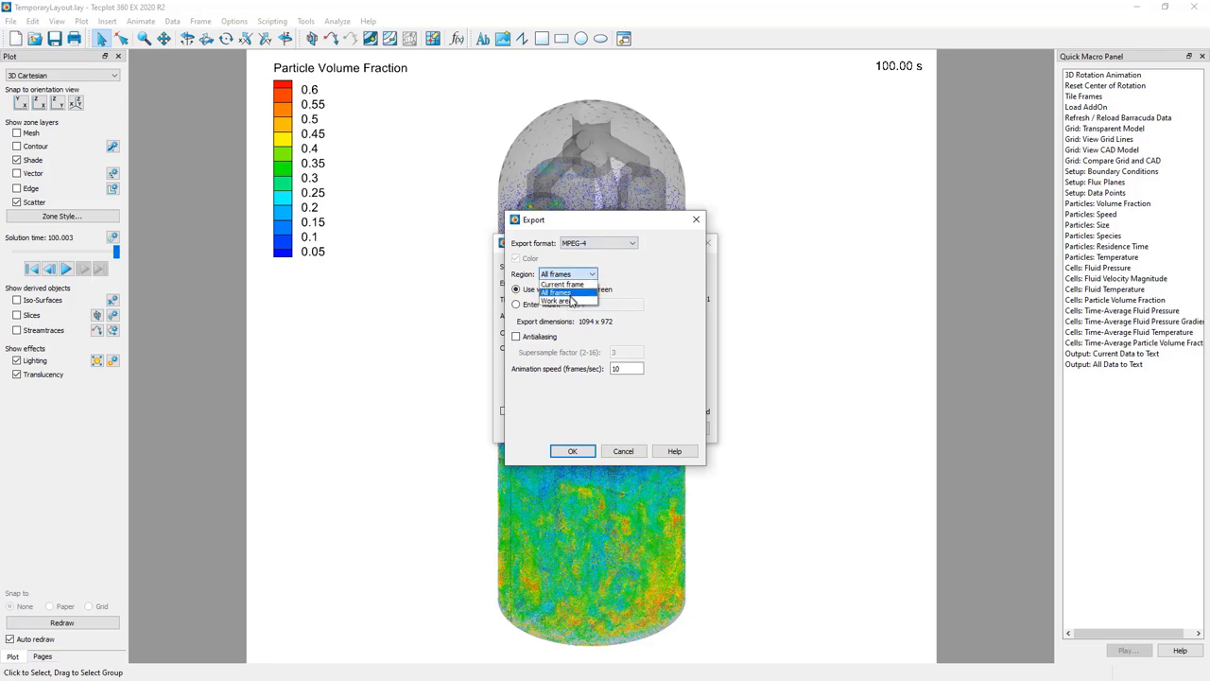
pyautogui.click(514, 305)
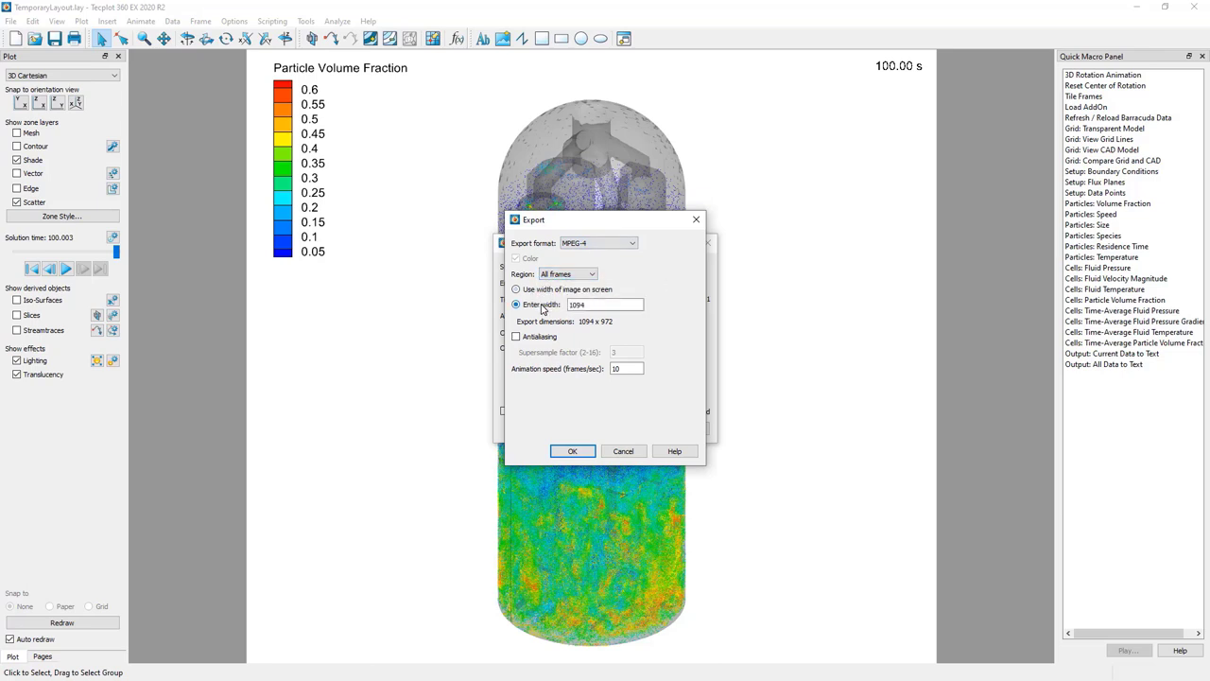
pyautogui.click(516, 290)
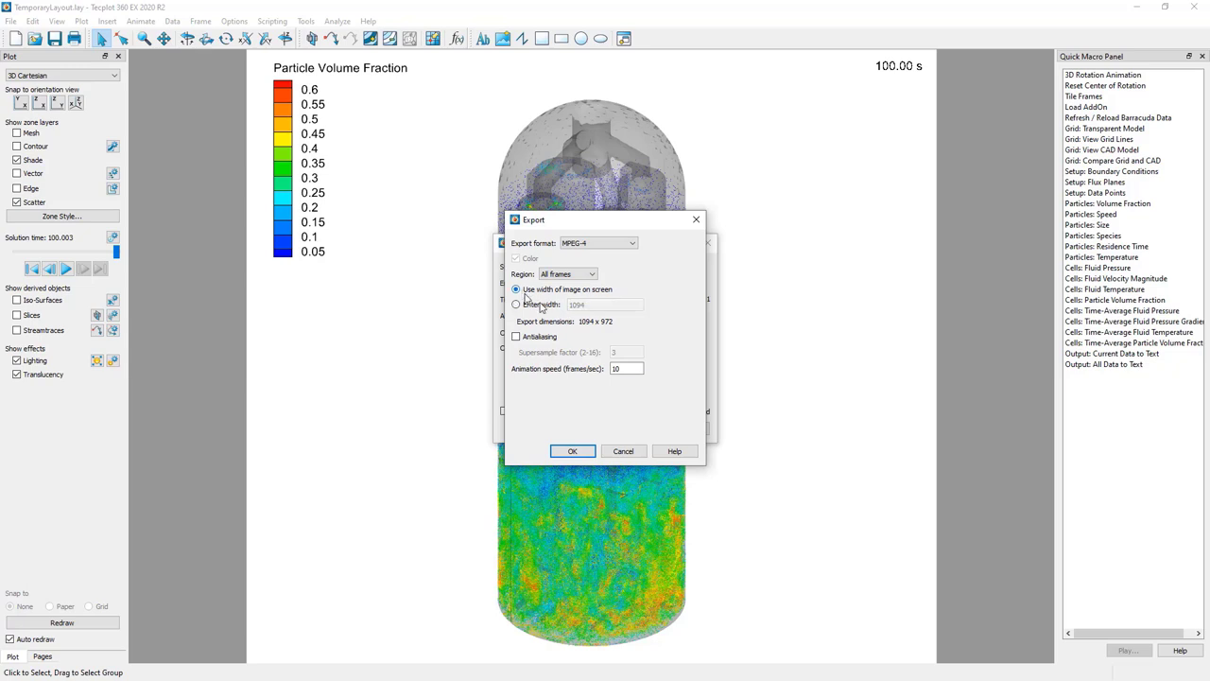
# - Enable antialiasing with supersample 3, animation speed 10, and start rendering the movie
pyautogui.click(516, 337)
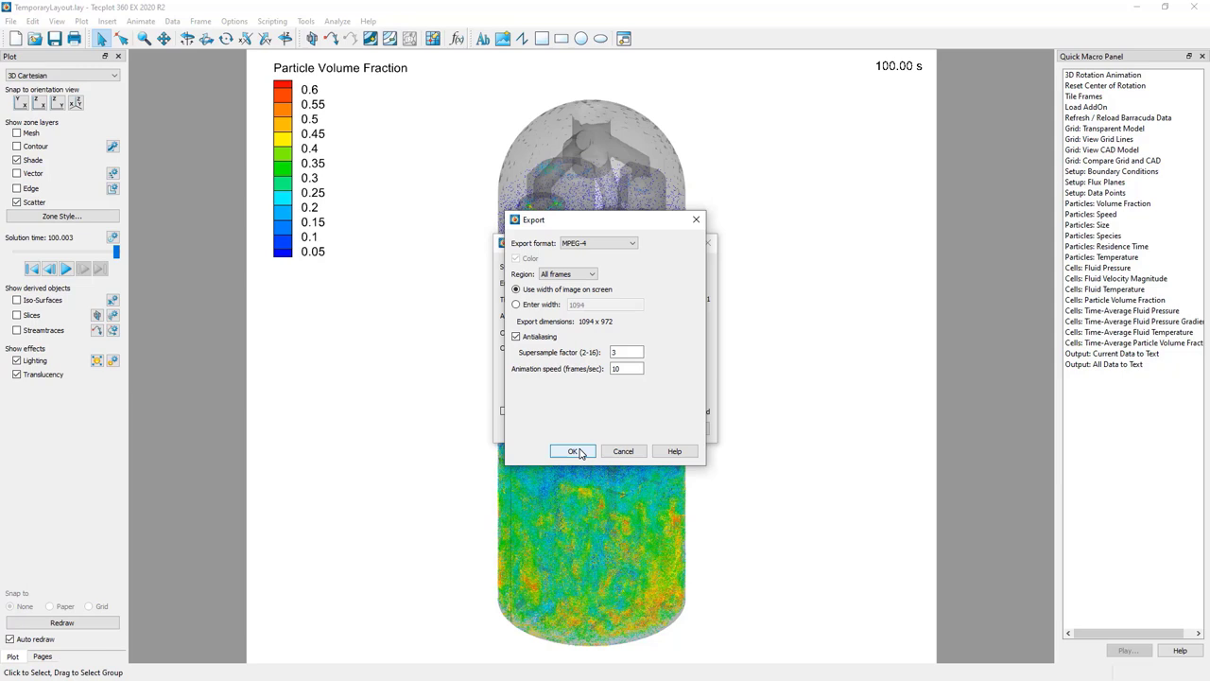
pyautogui.click(626, 367)
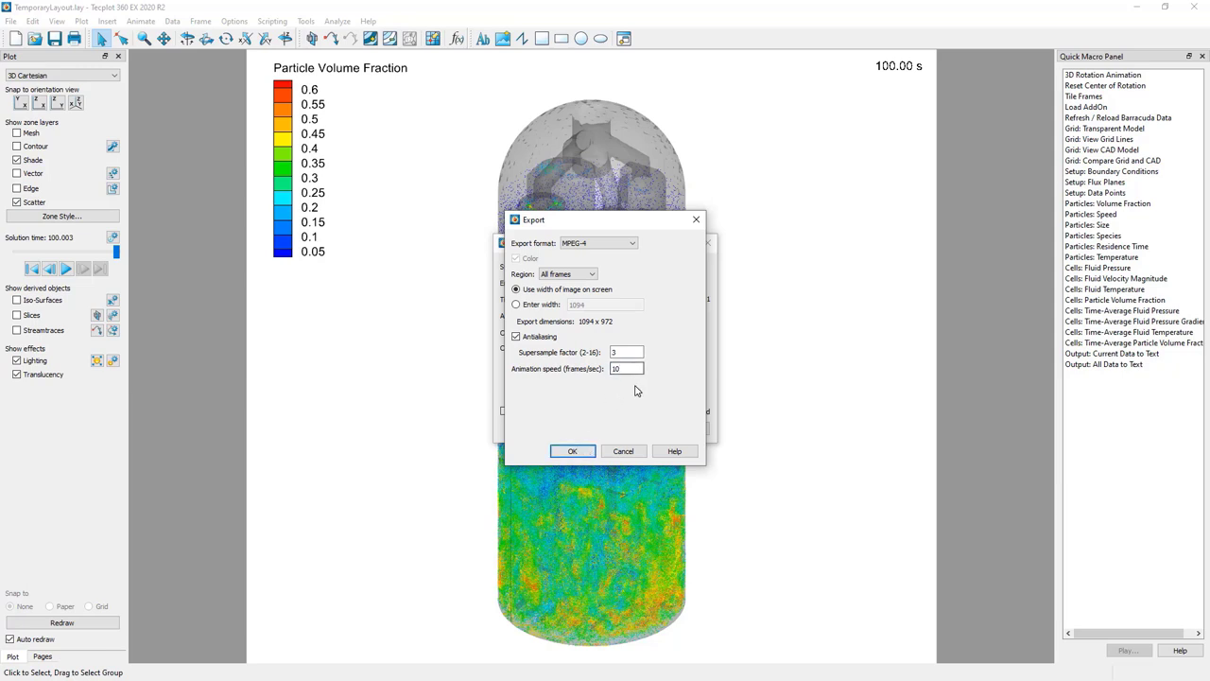
pyautogui.click(571, 450)
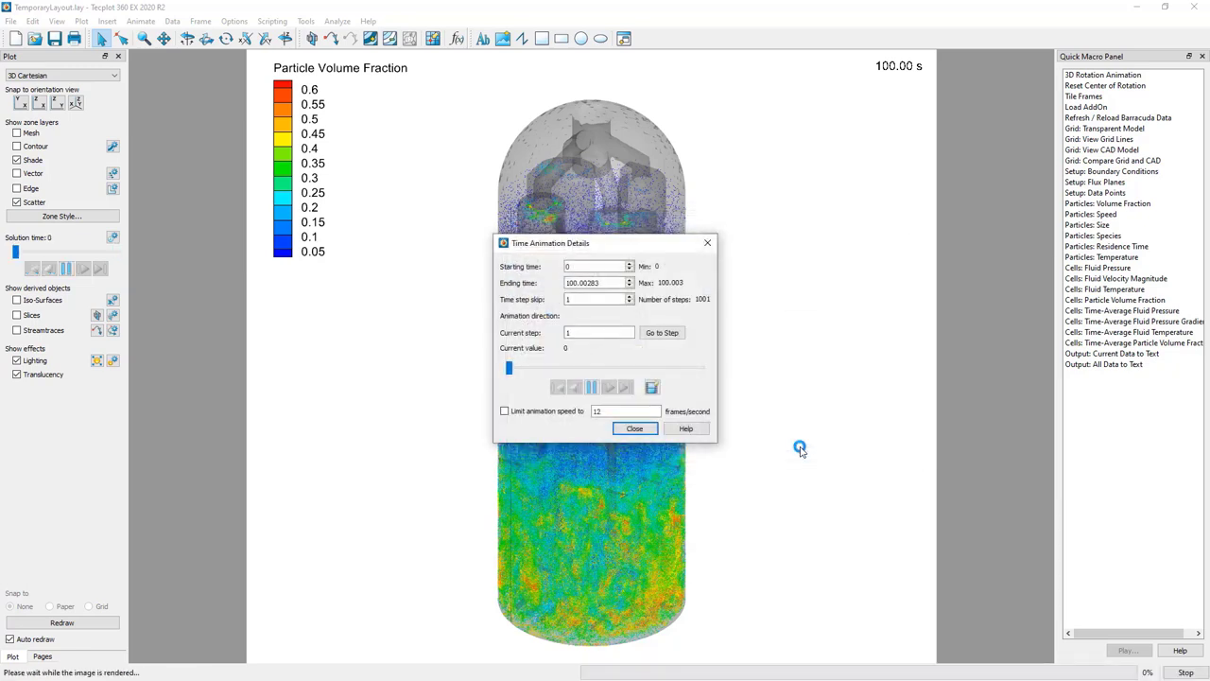
pyautogui.click(592, 386)
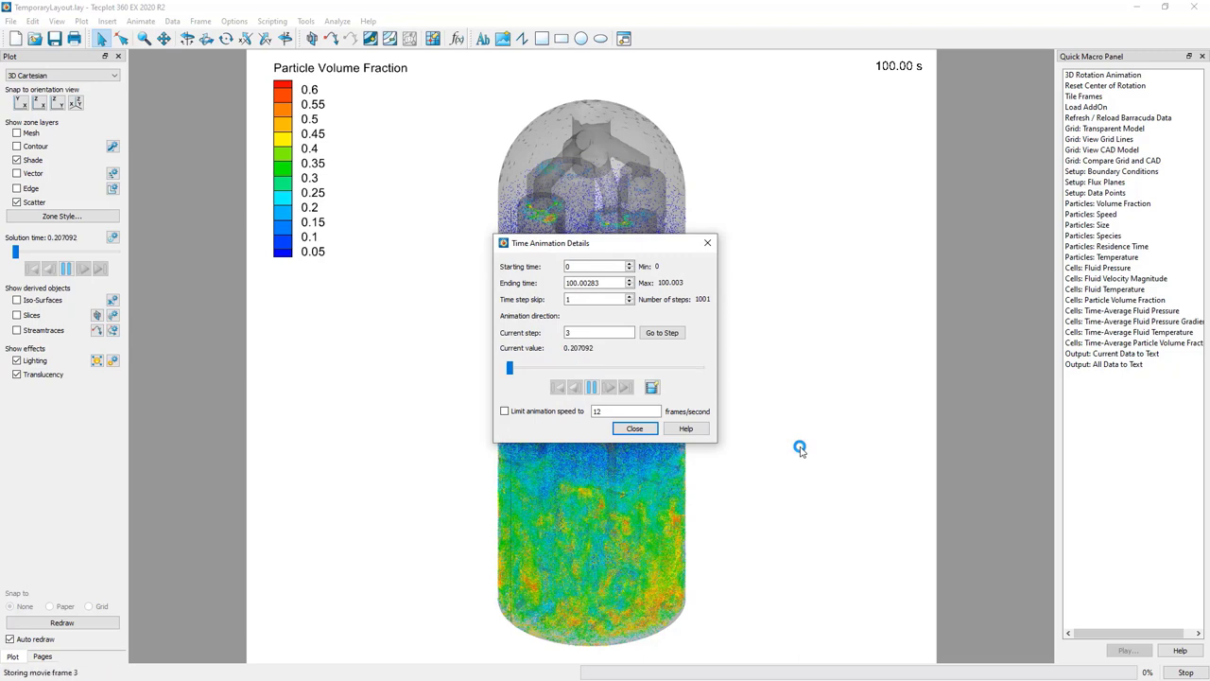